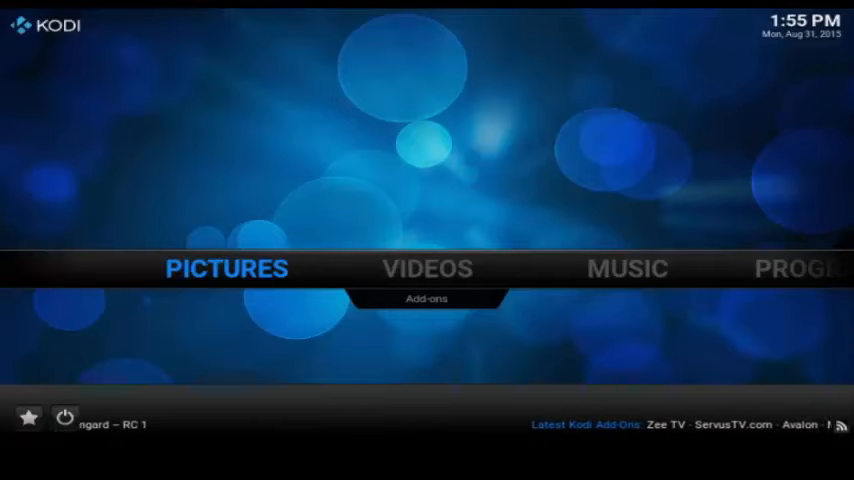
- From the home screen go to Videos, then Files, and choose 'Add videos...' to reach the Add Video source dialog
{"action": "left_click", "coordinate": [426, 268]}
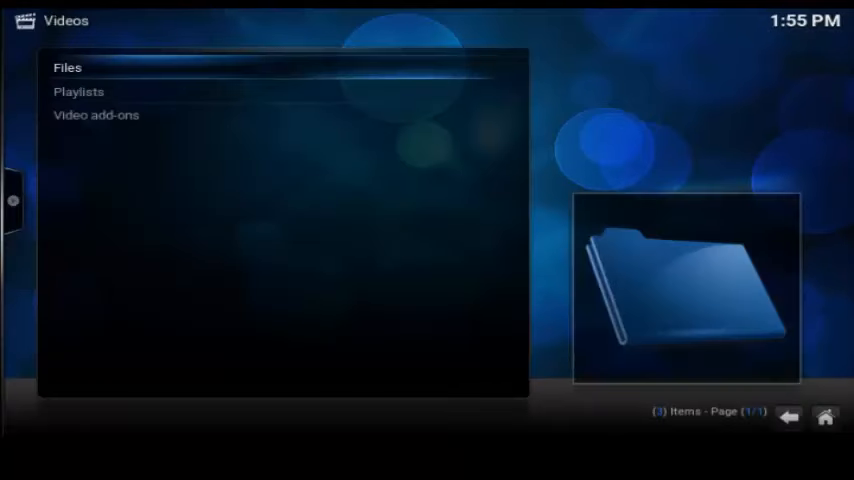
{"action": "left_click", "coordinate": [68, 68]}
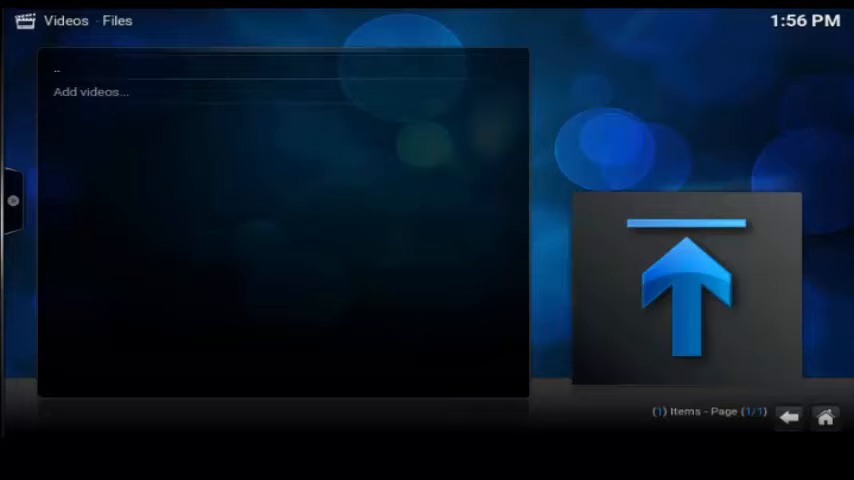
{"action": "left_click", "coordinate": [92, 92]}
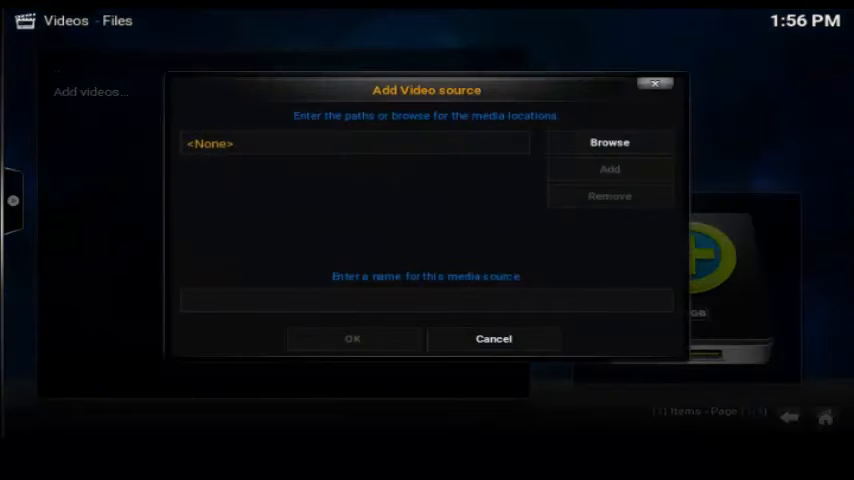
- Browse for the location and choose 'Add network location...' with Windows network (SMB) as the protocol
{"action": "left_click", "coordinate": [610, 142]}
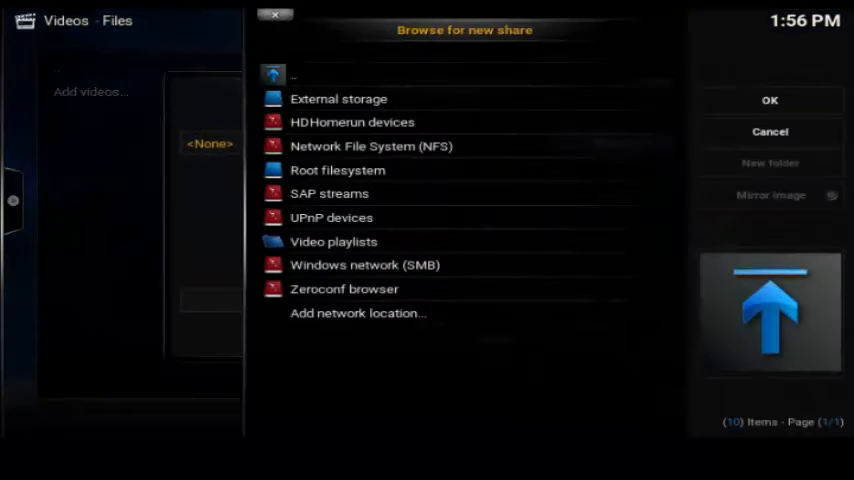
{"action": "left_click", "coordinate": [356, 312]}
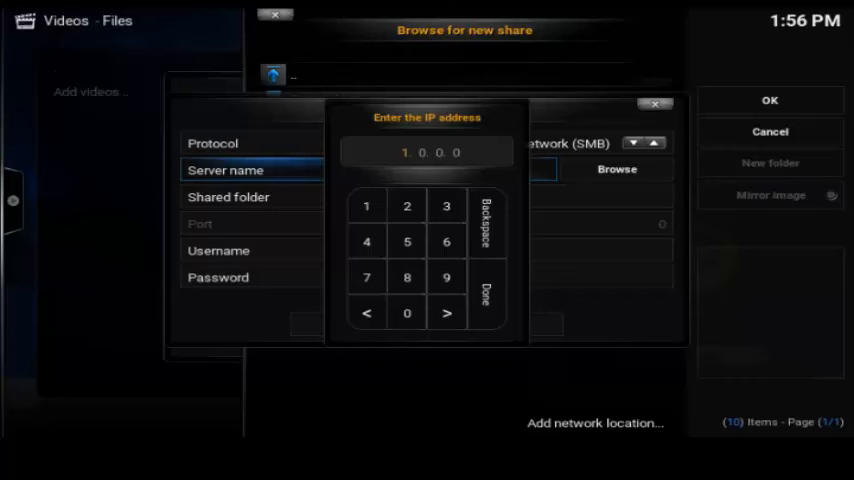
- Set the server to 192.168.1.1 and enter the share's username and password, confirming each
{"action": "left_click", "coordinate": [368, 206]}
{"action": "type", "text": "92.168"}
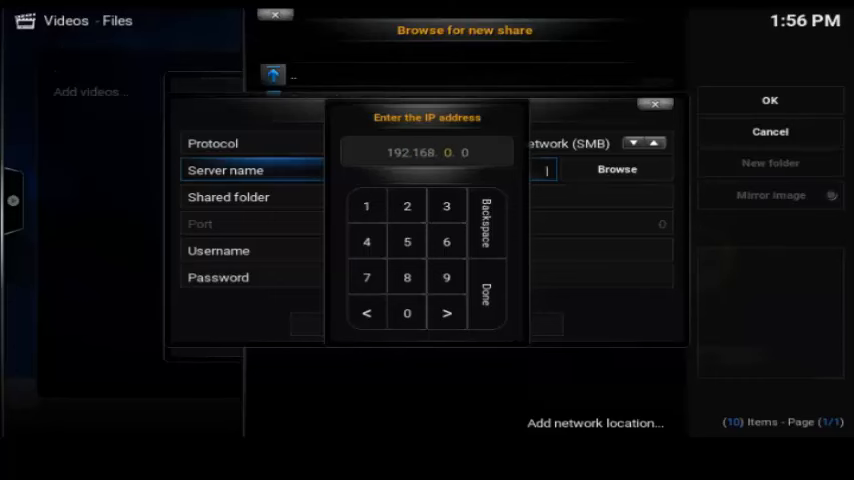
{"action": "left_click", "coordinate": [484, 296]}
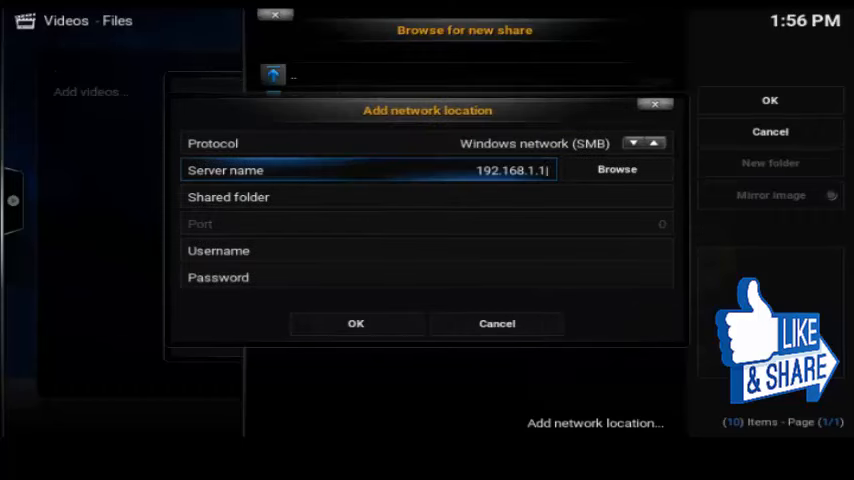
{"action": "left_click", "coordinate": [218, 250]}
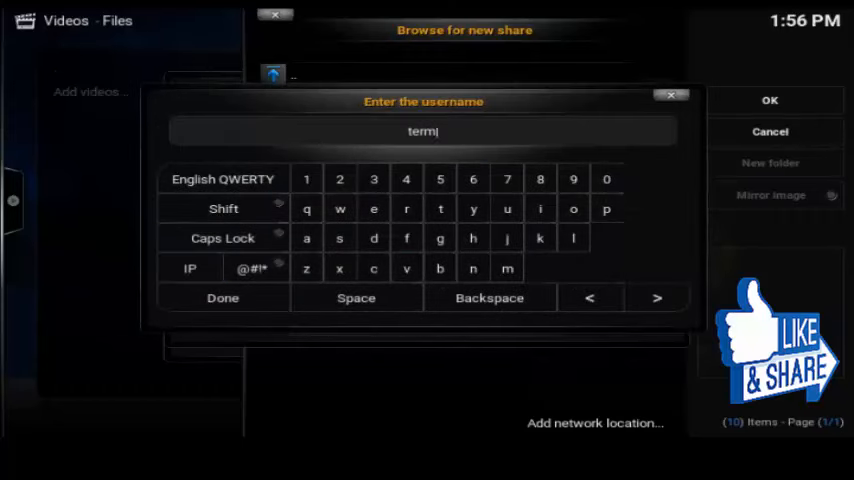
{"action": "type", "text": "inal"}
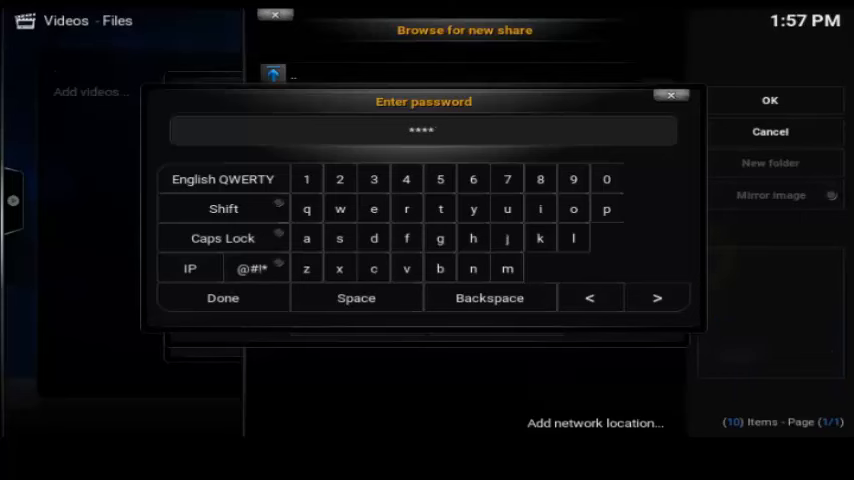
{"action": "left_click", "coordinate": [222, 298]}
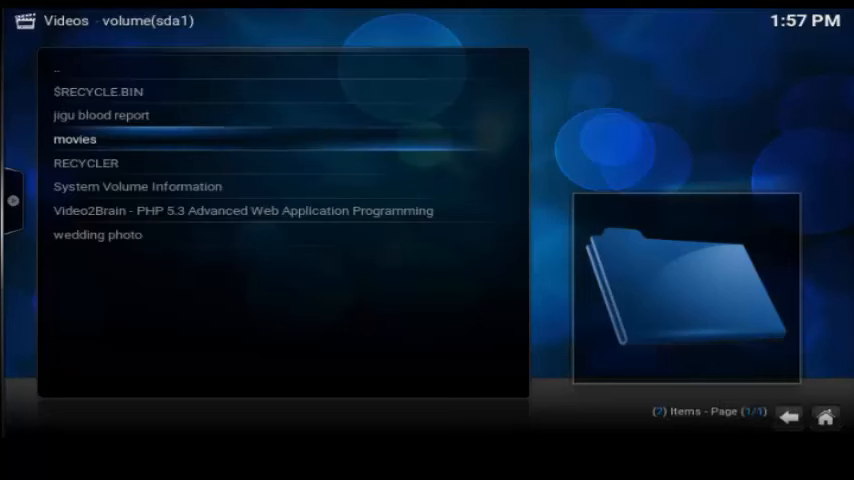
- Browse into movies, then Hollywood, play Artfcillntllgnc.br.mkv and show its playback info
{"action": "double_click", "coordinate": [76, 140]}
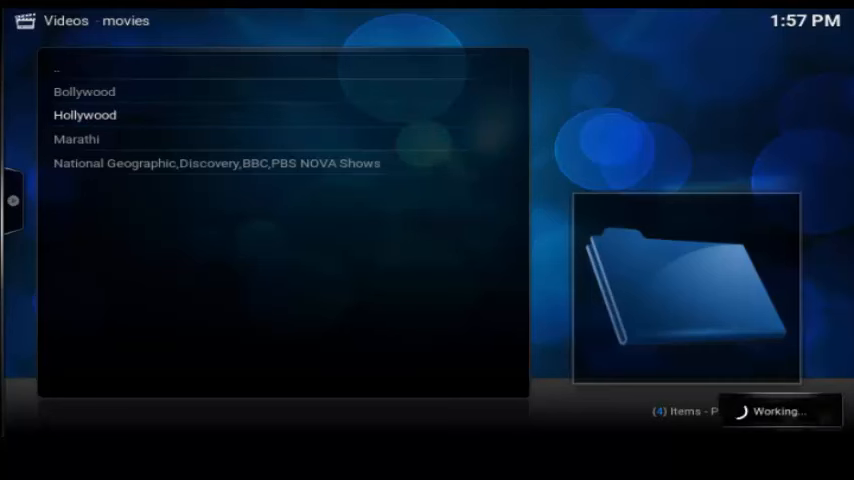
{"action": "double_click", "coordinate": [84, 116]}
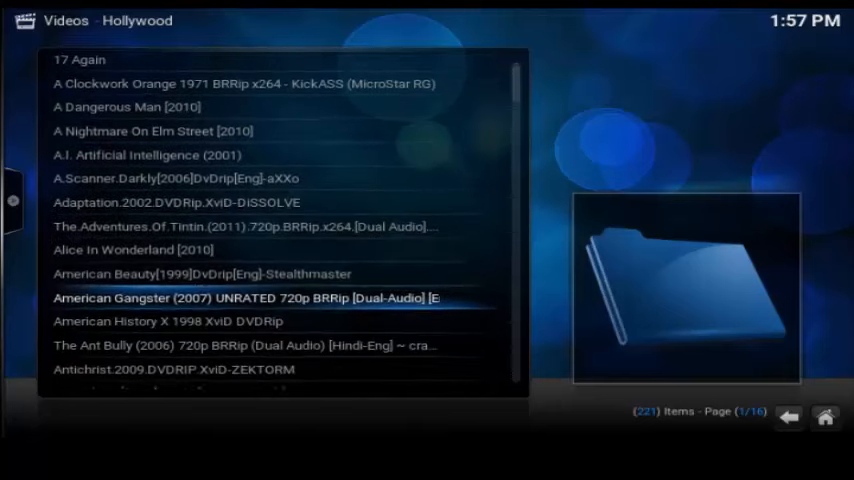
{"action": "double_click", "coordinate": [148, 156]}
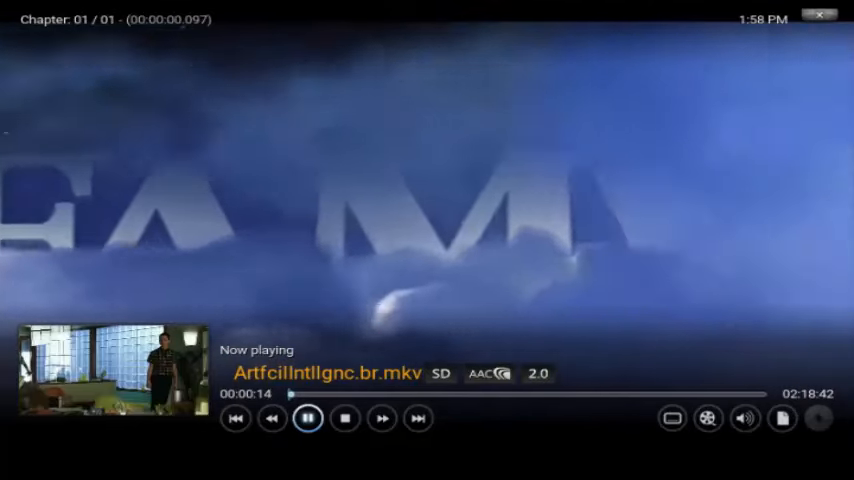
{"action": "left_click", "coordinate": [380, 418]}
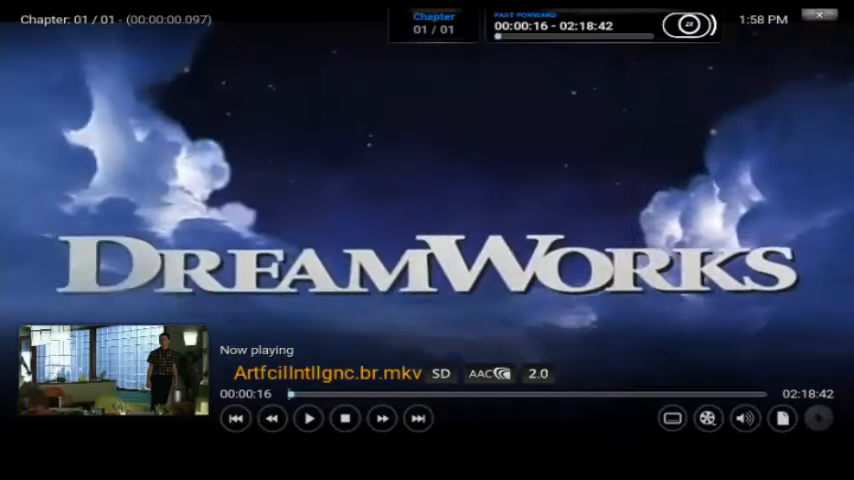